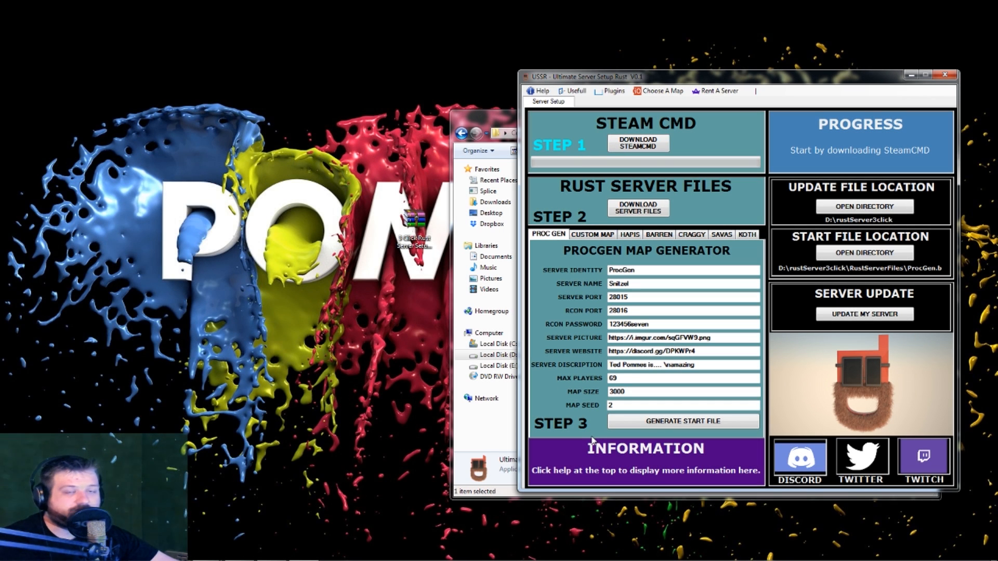
# Download SteamCMD and then the Rust dedicated server files
pyautogui.click(637, 142)
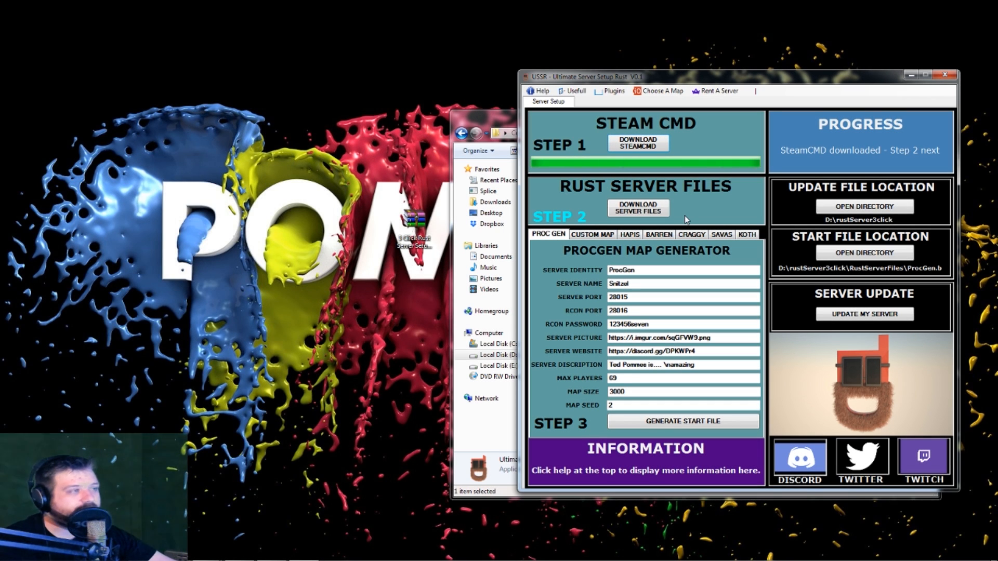
pyautogui.click(637, 208)
pyautogui.write('1')
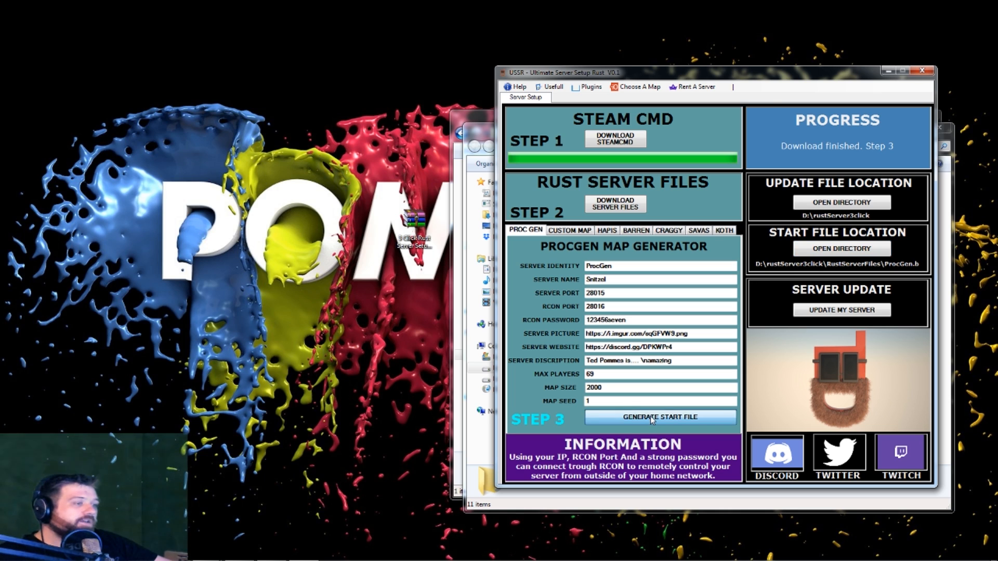
# Generate the start file and run Start Server File ProcGen from RustServerFiles
pyautogui.click(661, 417)
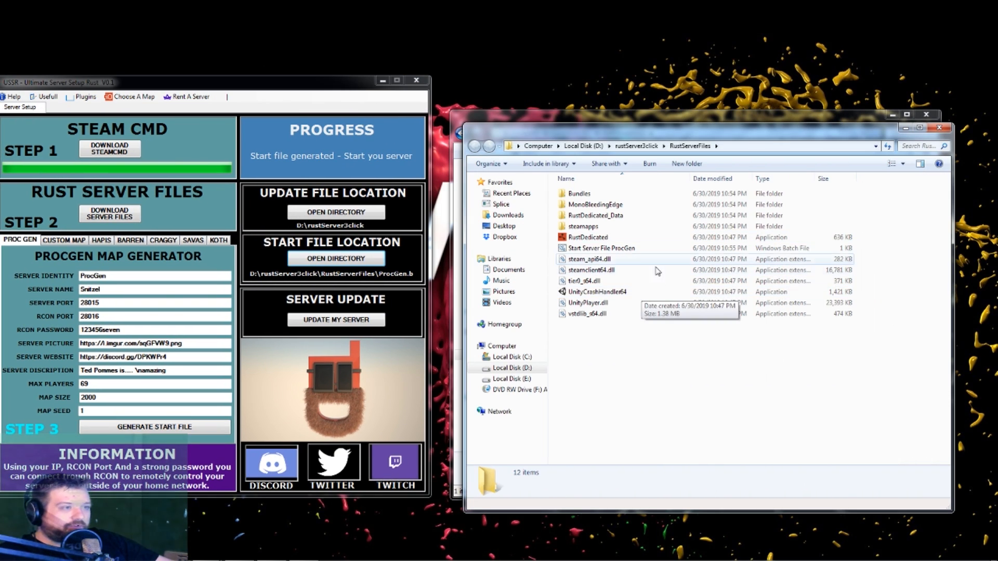
pyautogui.moveTo(613, 255)
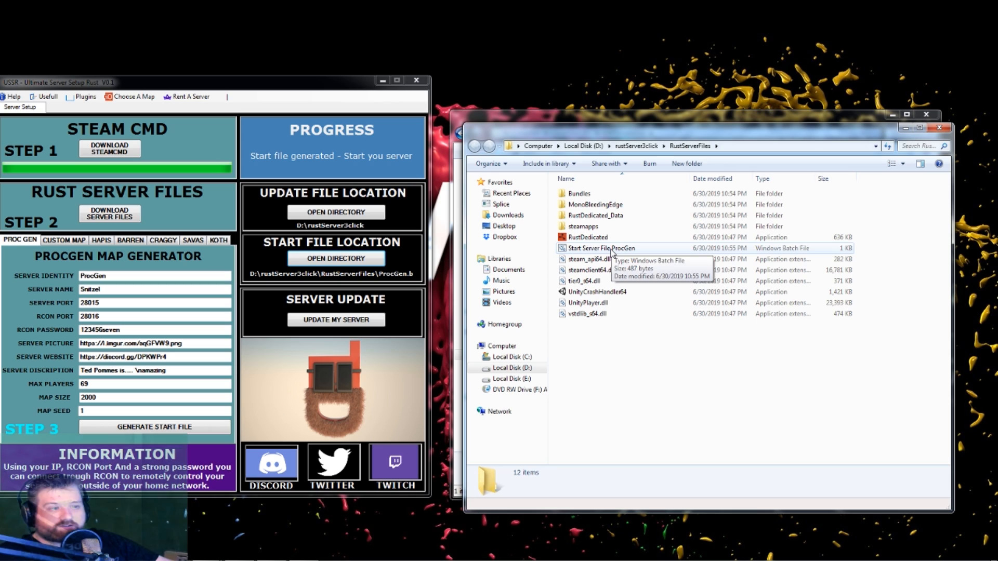
pyautogui.doubleClick(602, 249)
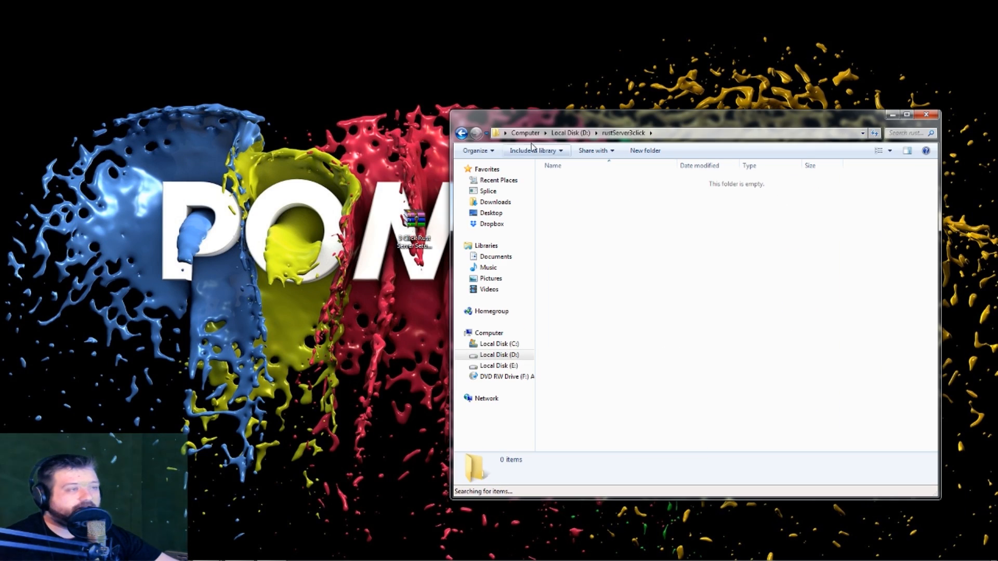
pyautogui.moveTo(594, 151)
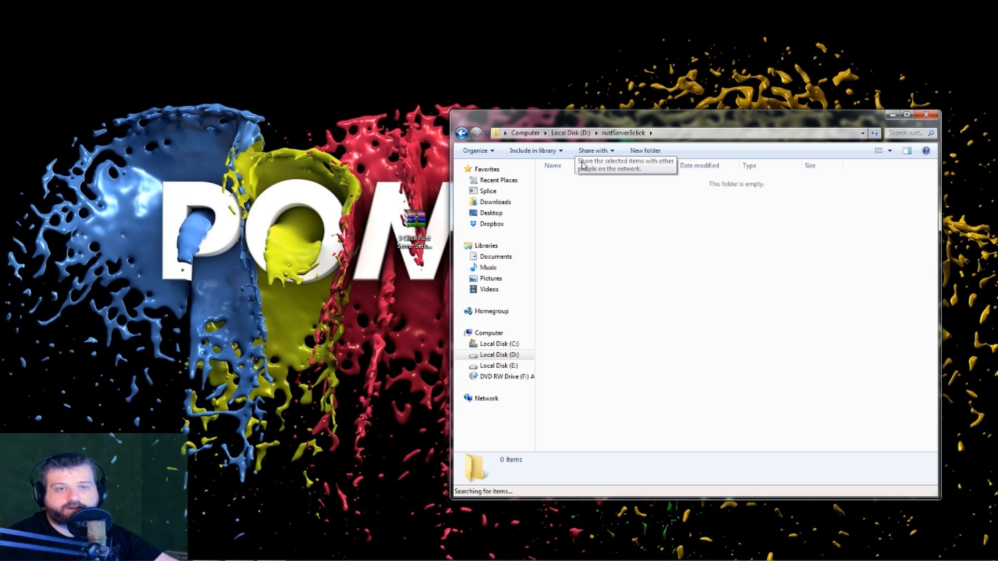
pyautogui.moveTo(598, 197)
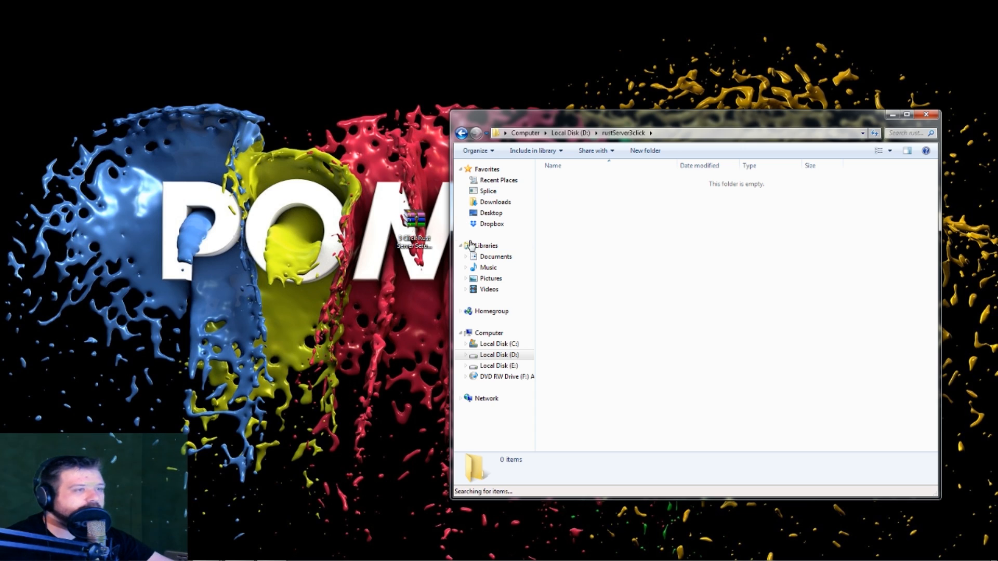
# Open the USSR setup .rar archive from the desktop and dismiss the WinRAR license notice
pyautogui.doubleClick(412, 219)
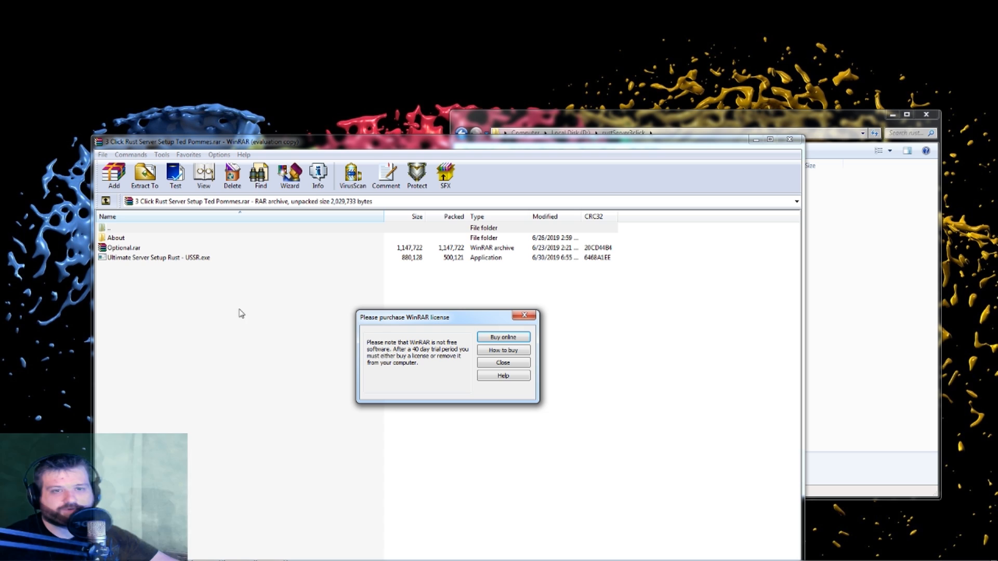
pyautogui.click(502, 363)
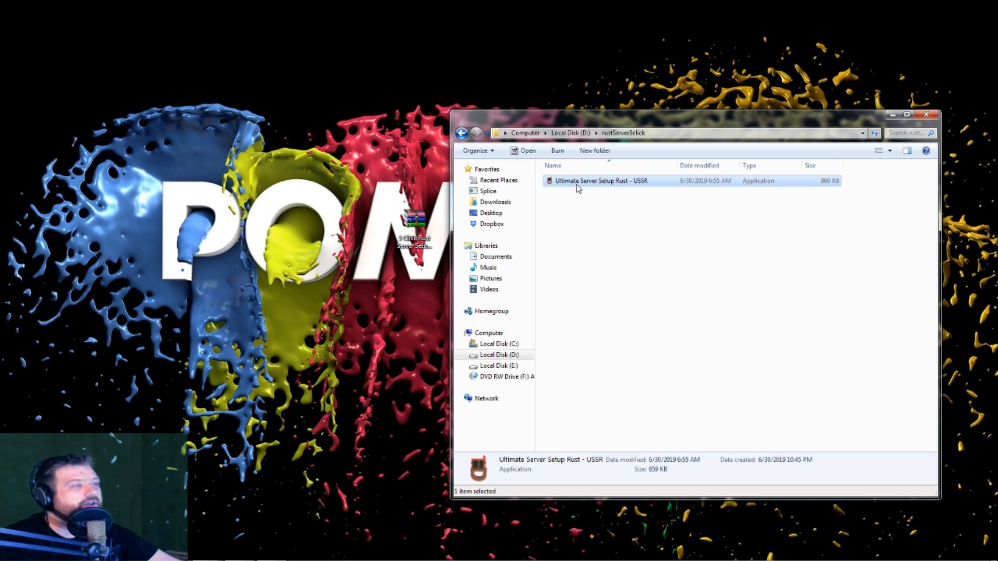
# Launch Ultimate Server Setup Rust - USSR and download SteamCMD under Step 1
pyautogui.doubleClick(592, 181)
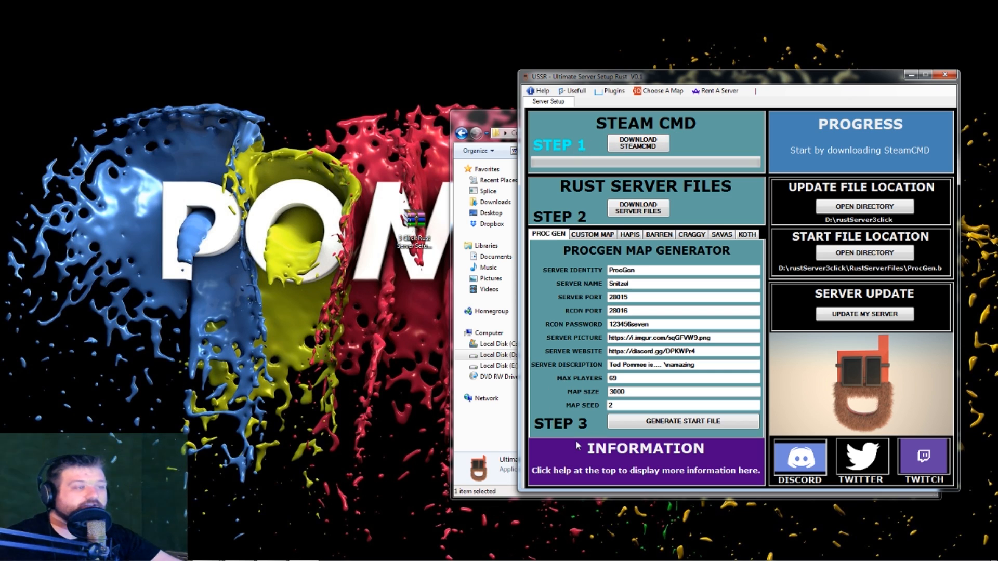
pyautogui.moveTo(844, 143)
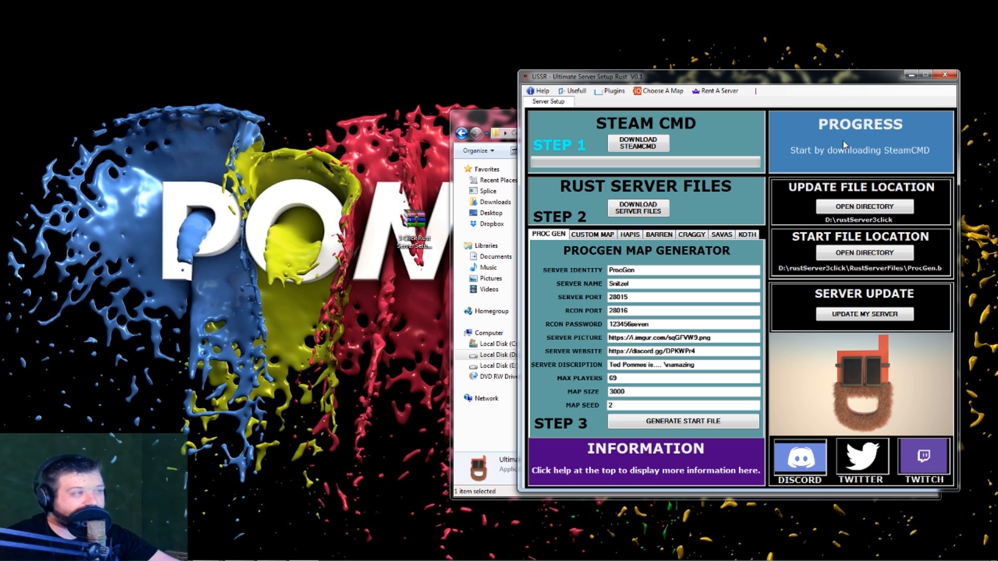
pyautogui.moveTo(634, 158)
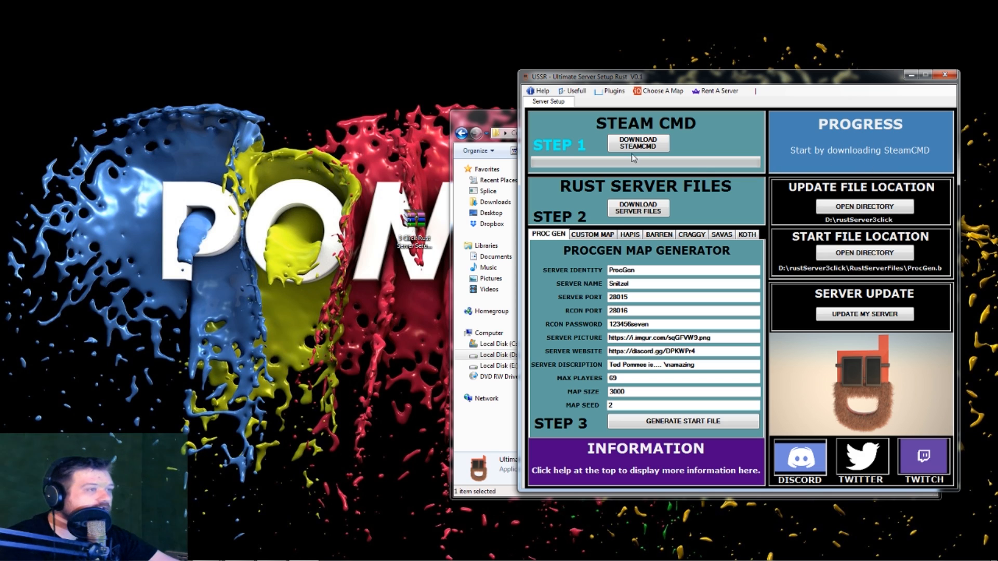
pyautogui.click(638, 144)
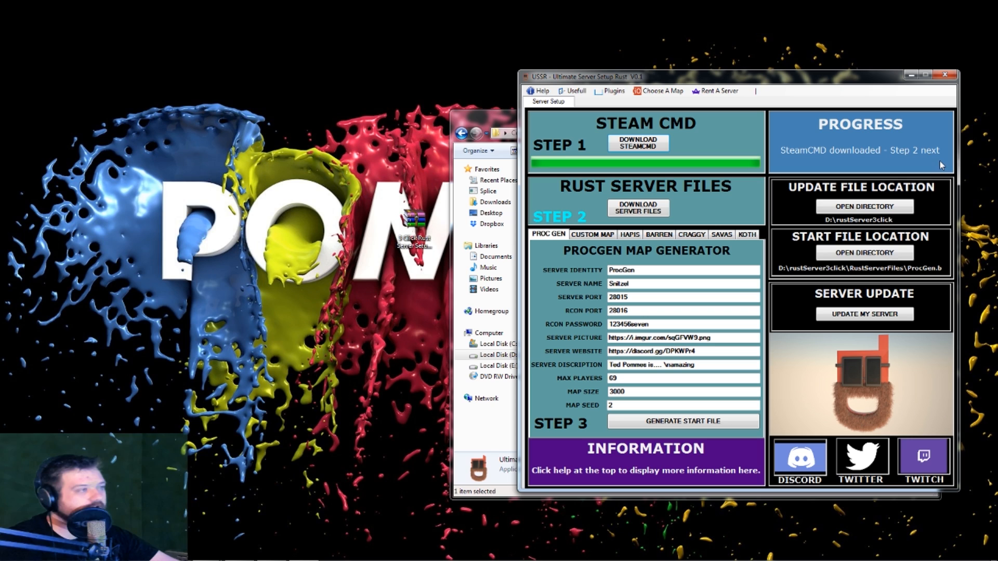
# Start the Step 2 Rust server files download through SteamCMD
pyautogui.click(638, 209)
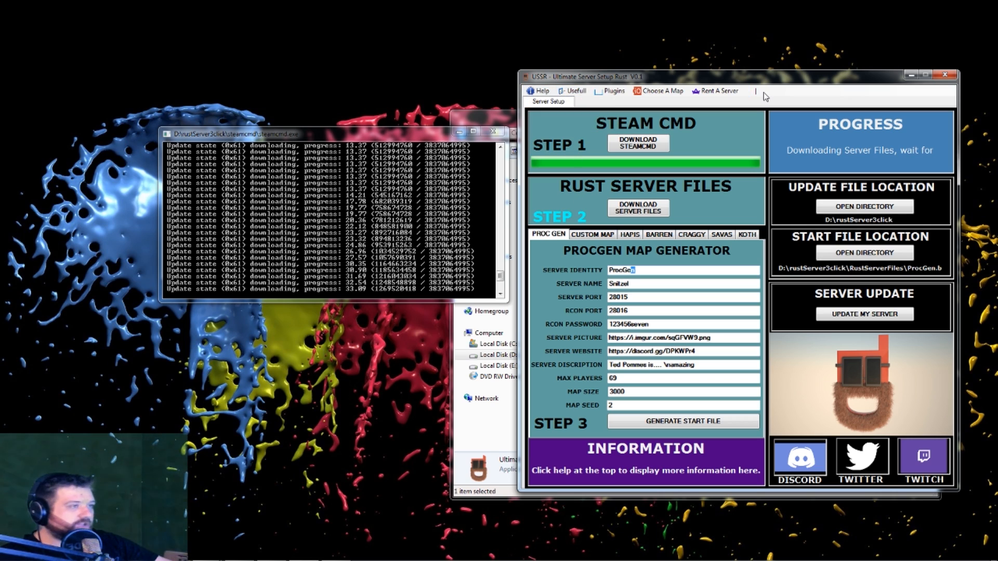
pyautogui.click(542, 90)
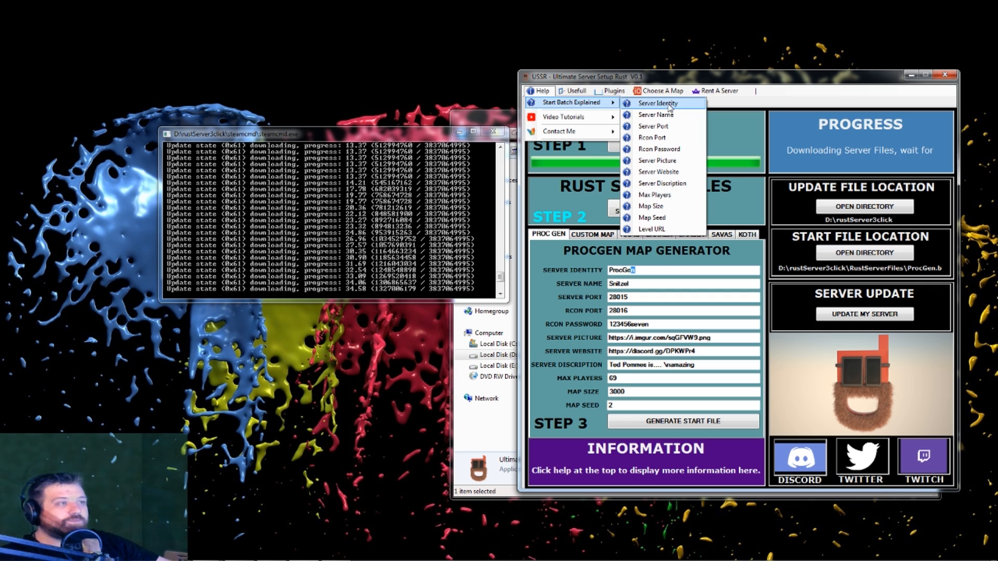
pyautogui.moveTo(662, 161)
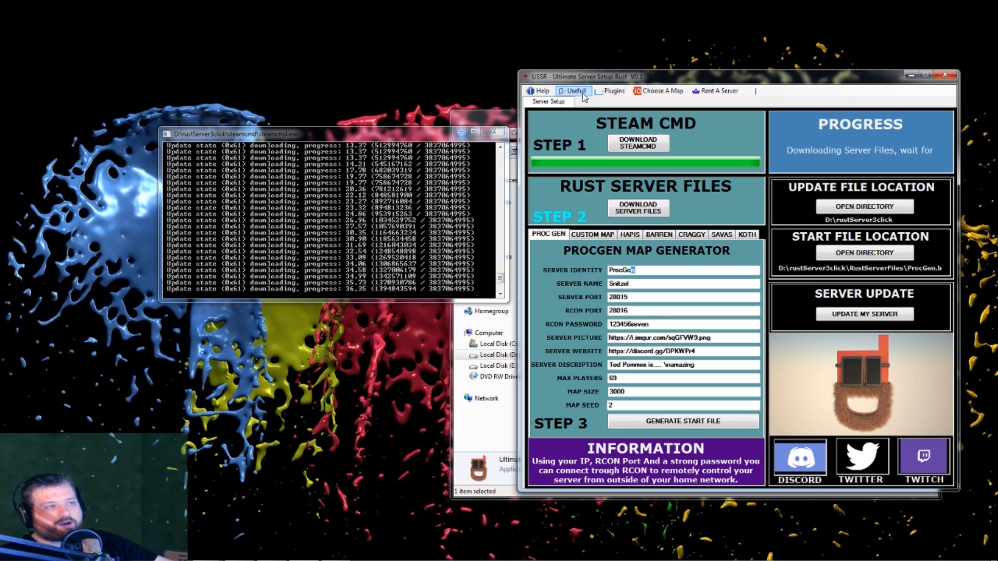
pyautogui.click(542, 91)
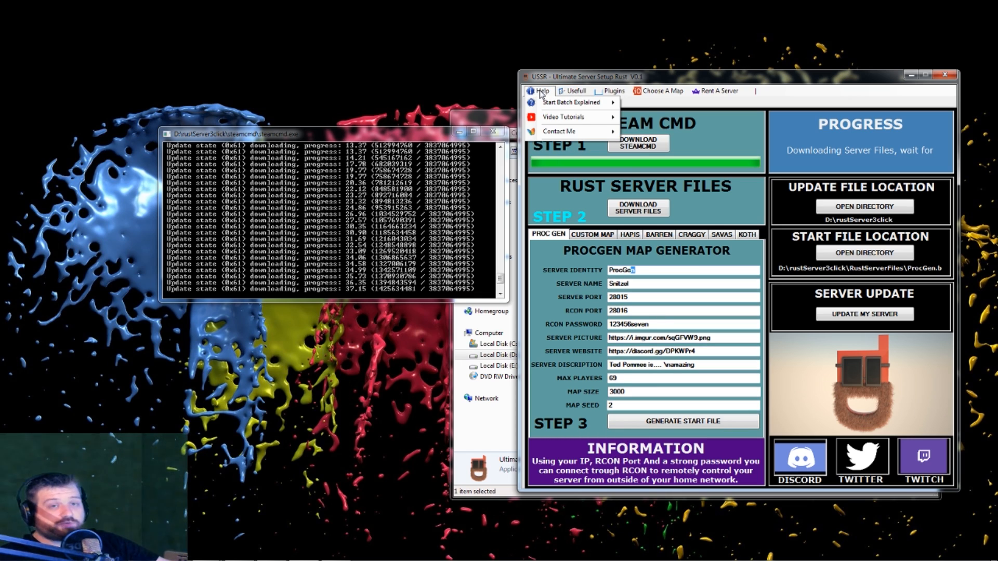
pyautogui.moveTo(567, 116)
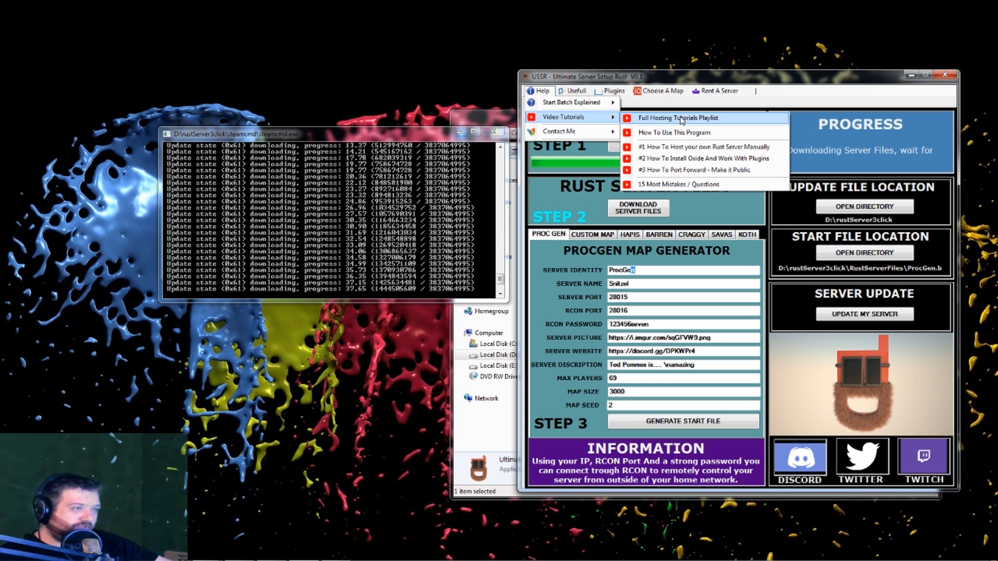
pyautogui.moveTo(694, 170)
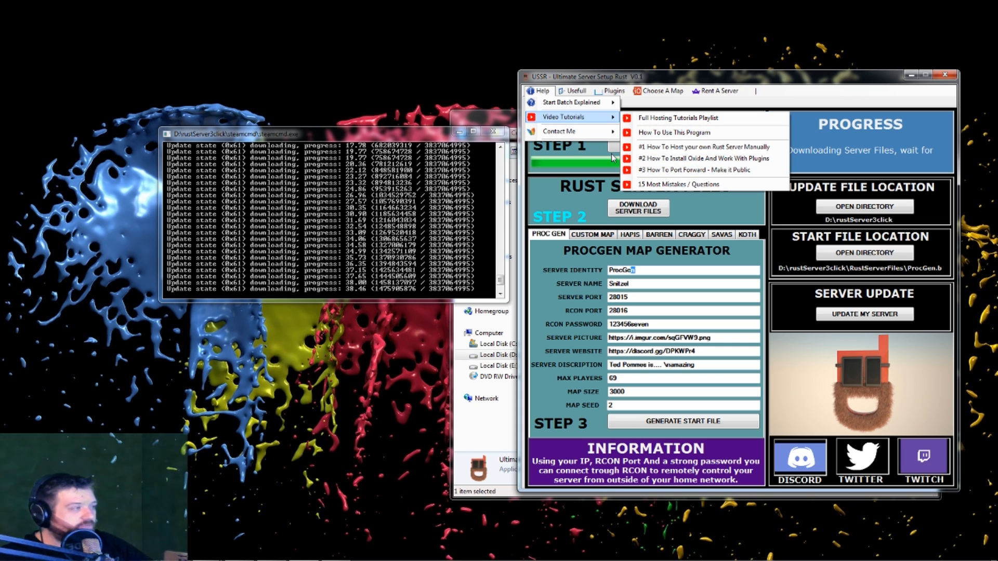
pyautogui.moveTo(559, 131)
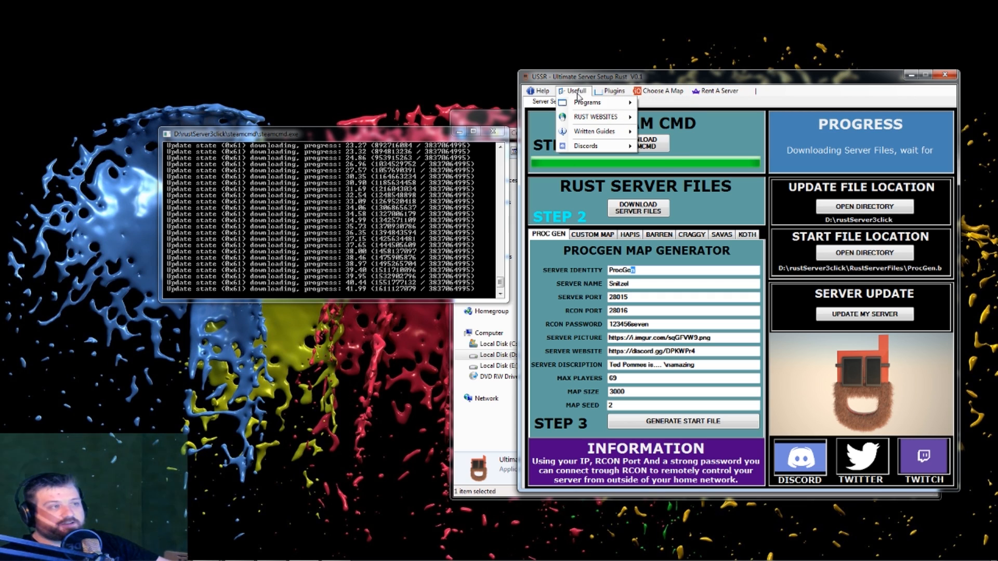
pyautogui.moveTo(597, 116)
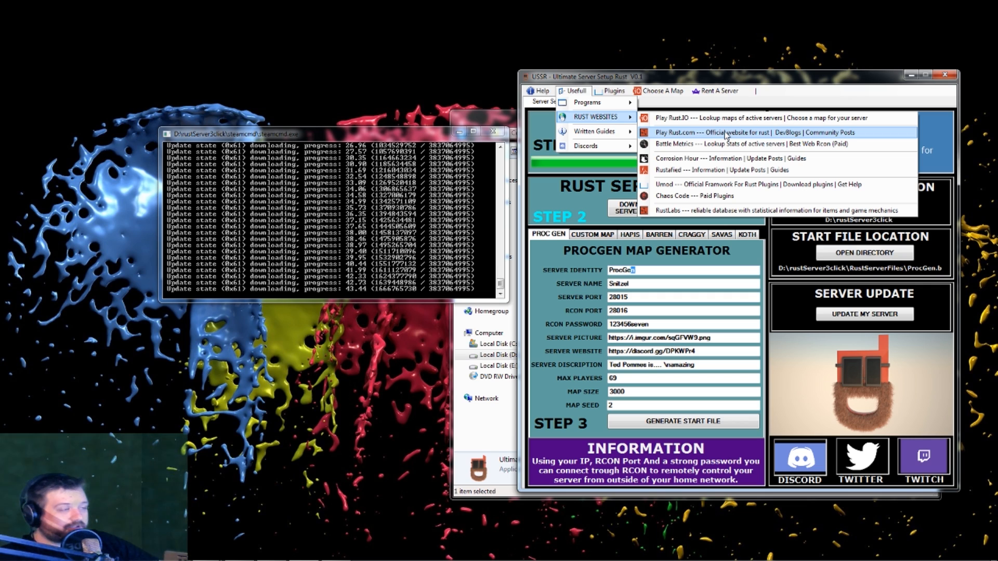
pyautogui.moveTo(594, 131)
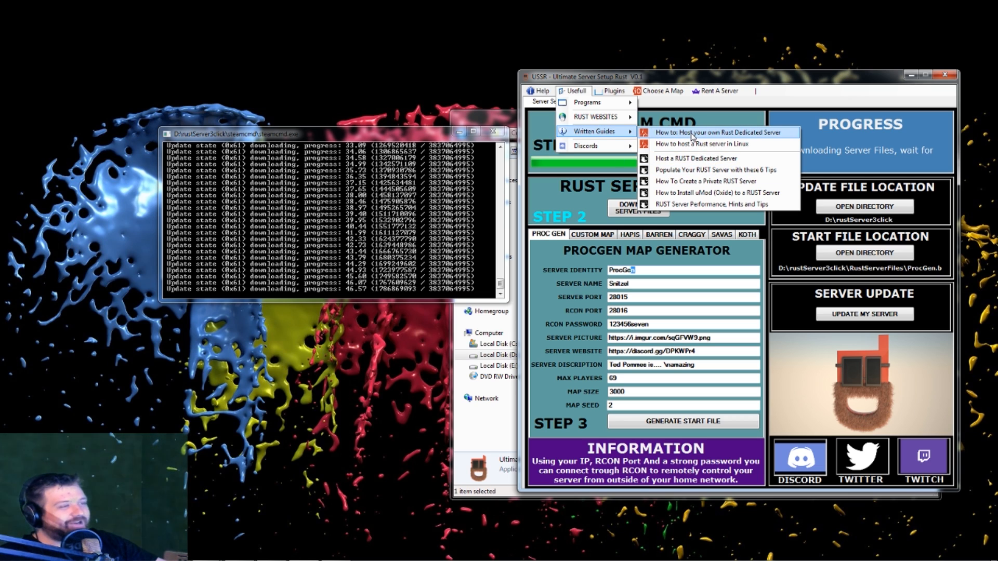
pyautogui.moveTo(585, 147)
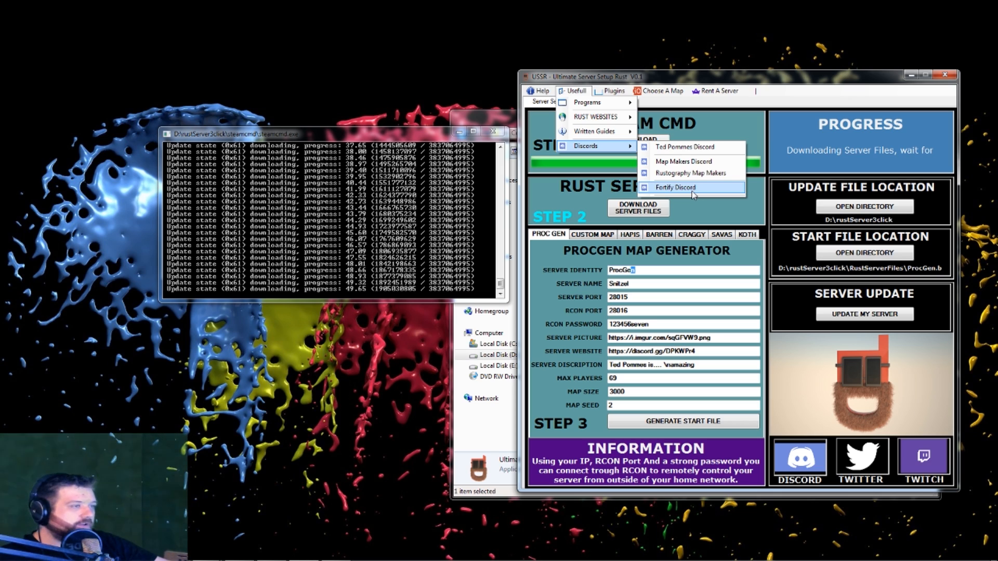
pyautogui.click(612, 91)
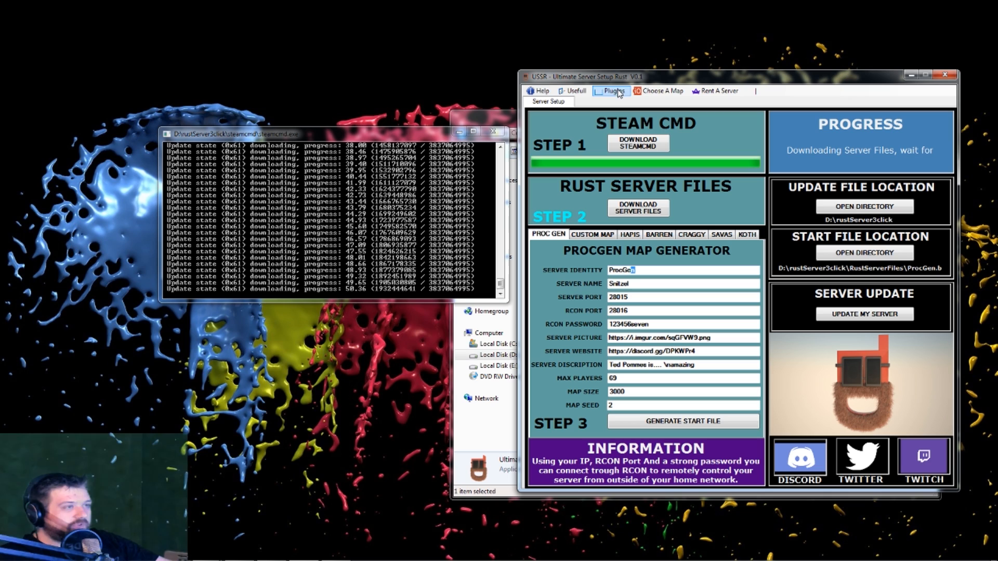
# Choose Download Oxide from the Plugins menu and return to the USSR window
pyautogui.click(612, 91)
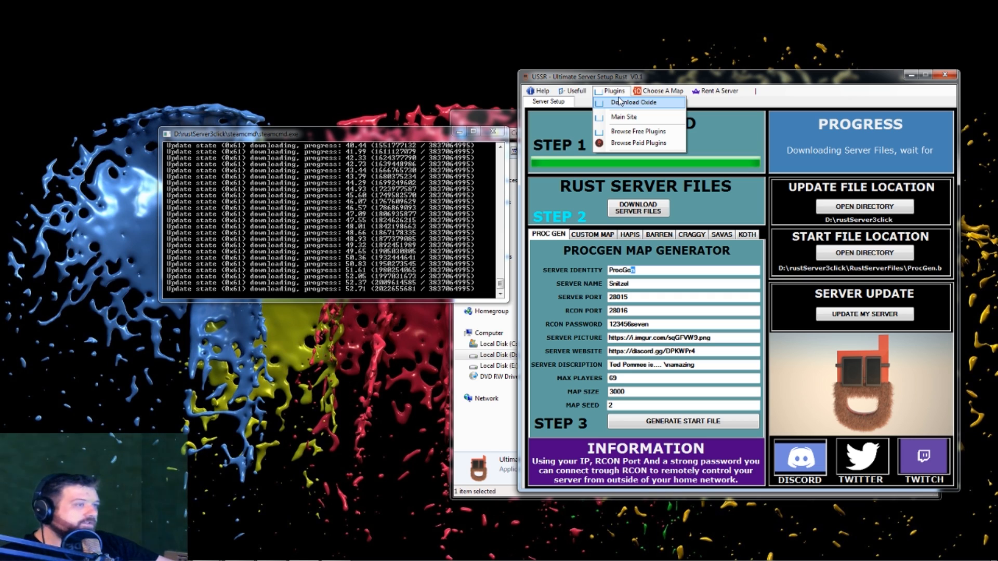
pyautogui.click(613, 91)
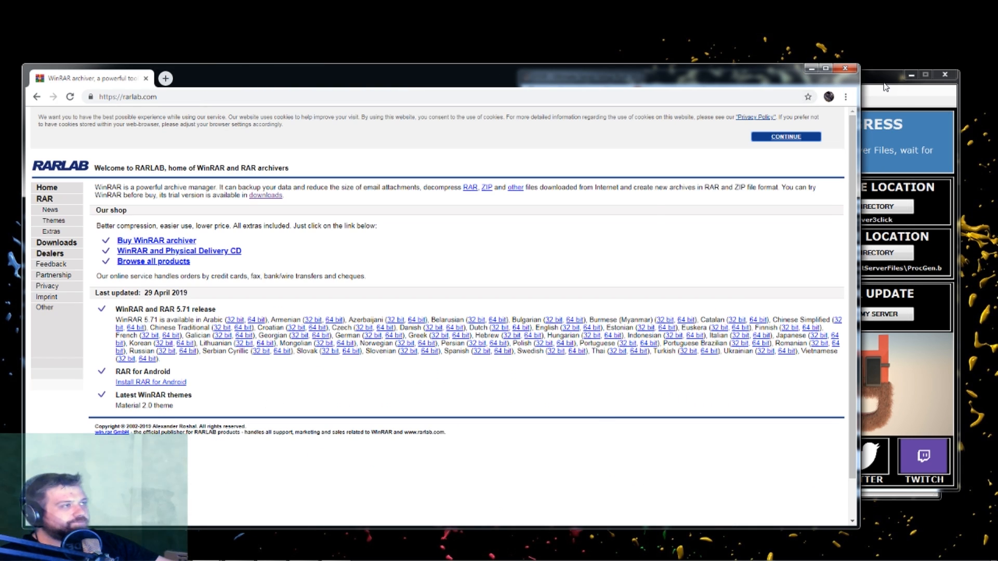
pyautogui.click(164, 78)
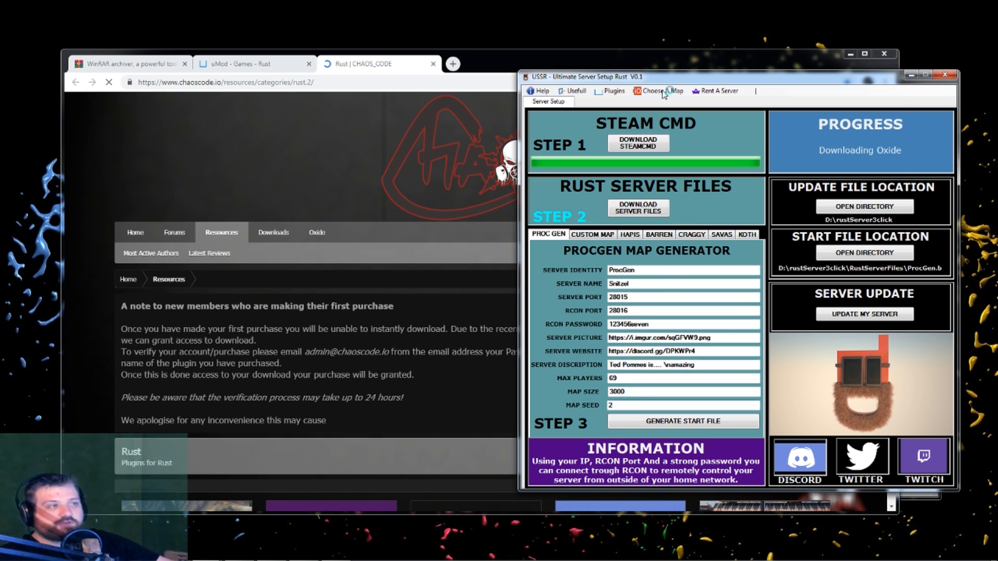
# Filter the Rust:IO gallery to size-2000 maps and preview procedural map 2000/1
pyautogui.click(659, 91)
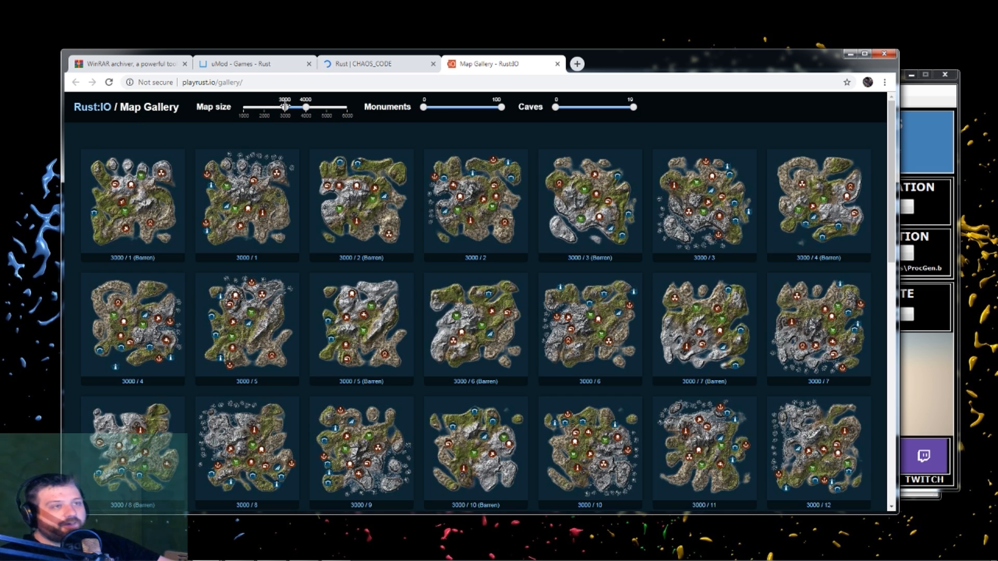
pyautogui.moveTo(284, 107); pyautogui.dragTo(262, 107)
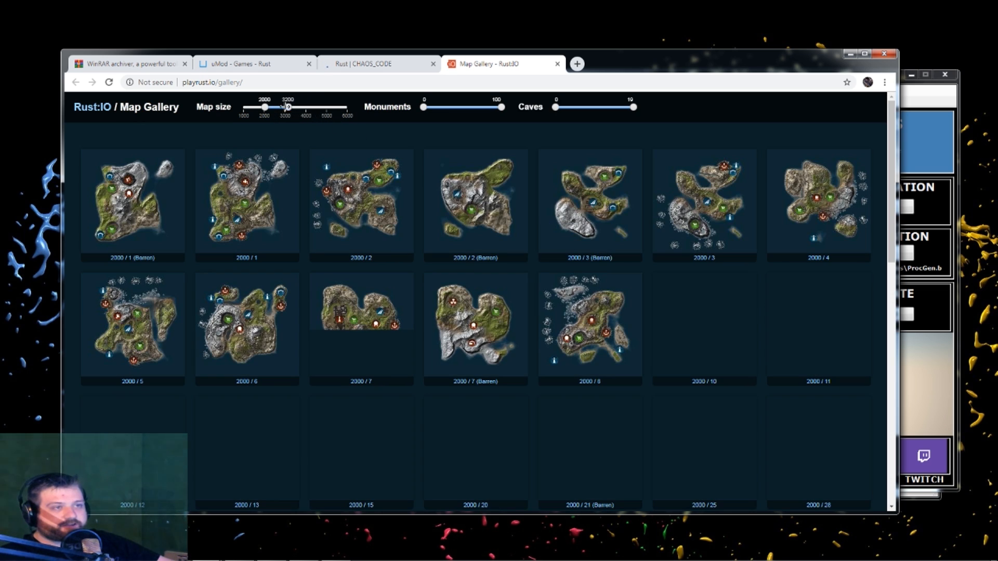
pyautogui.moveTo(287, 107); pyautogui.dragTo(264, 107)
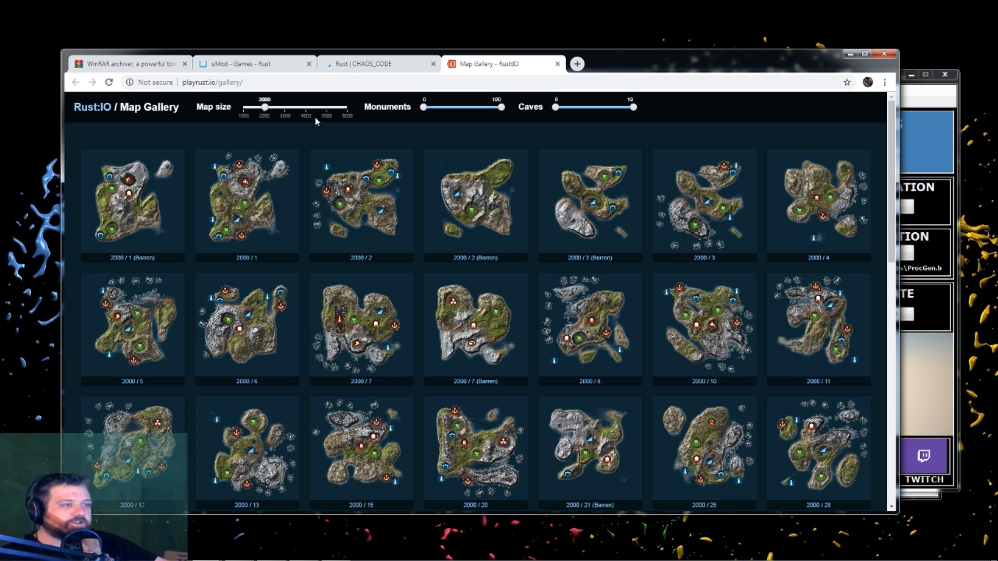
pyautogui.moveTo(246, 263)
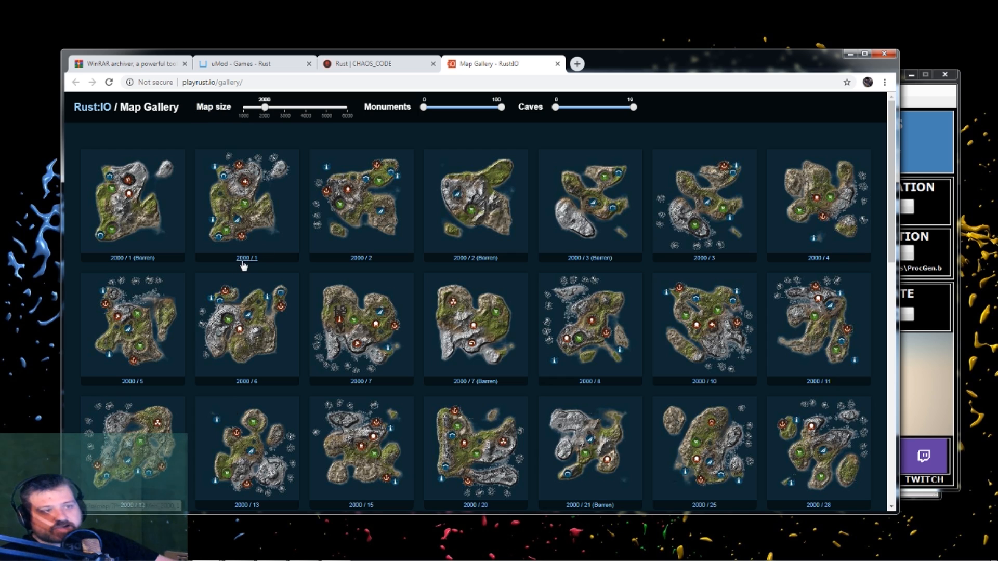
pyautogui.moveTo(261, 269)
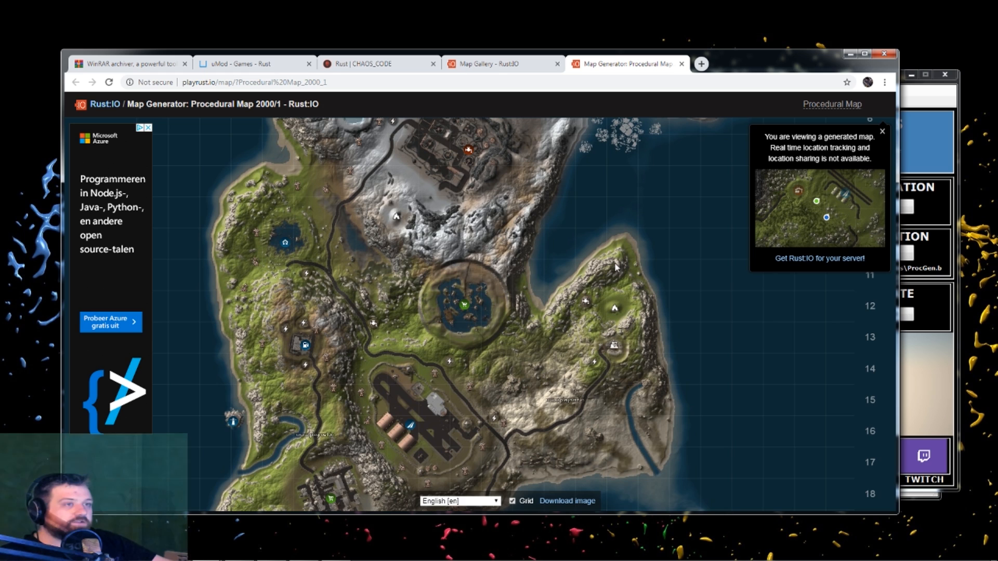
pyautogui.doubleClick(263, 104)
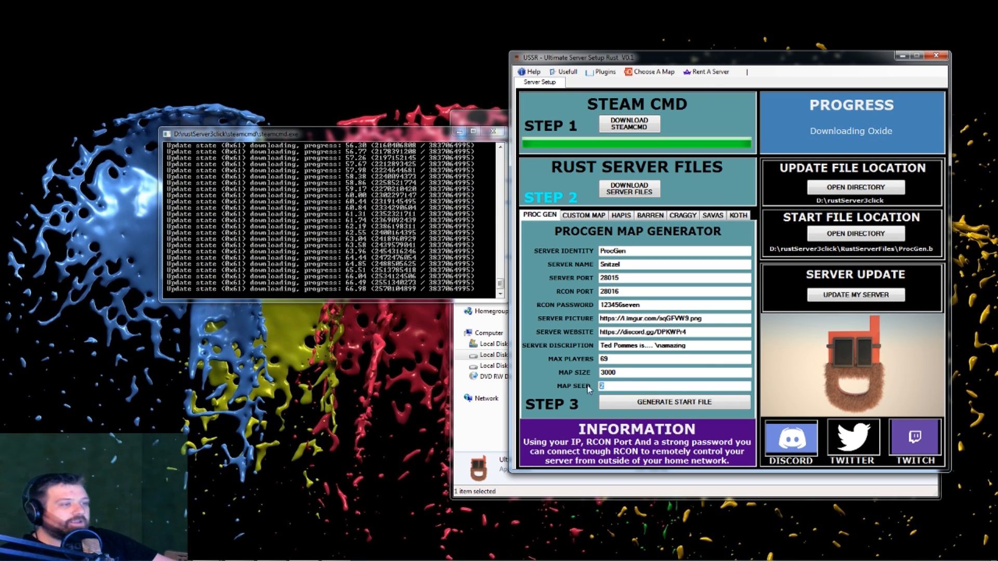
# Set map size 2000 and seed 1, and generate the ProcGen start file
pyautogui.write('20')
pyautogui.write('1')
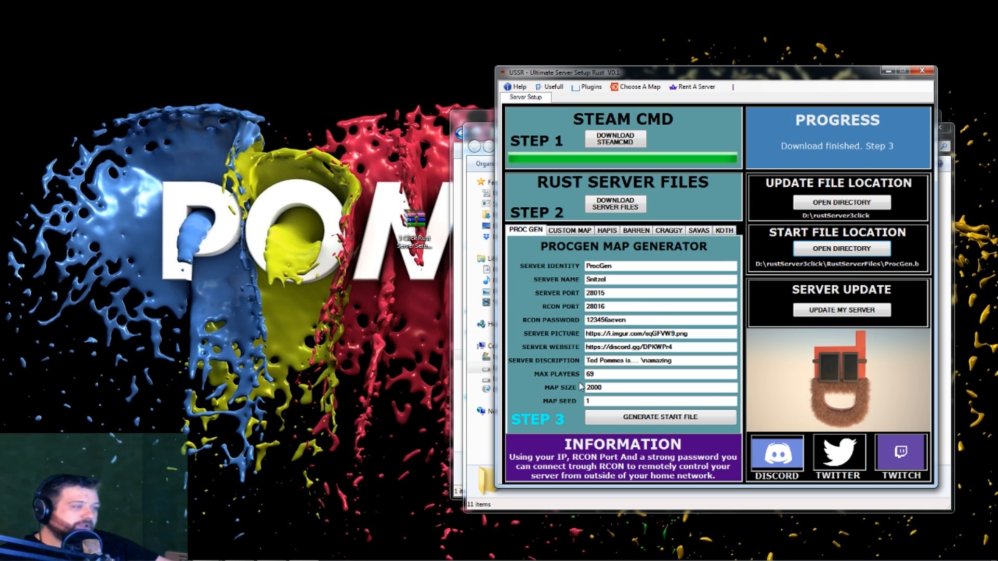
pyautogui.moveTo(625, 412)
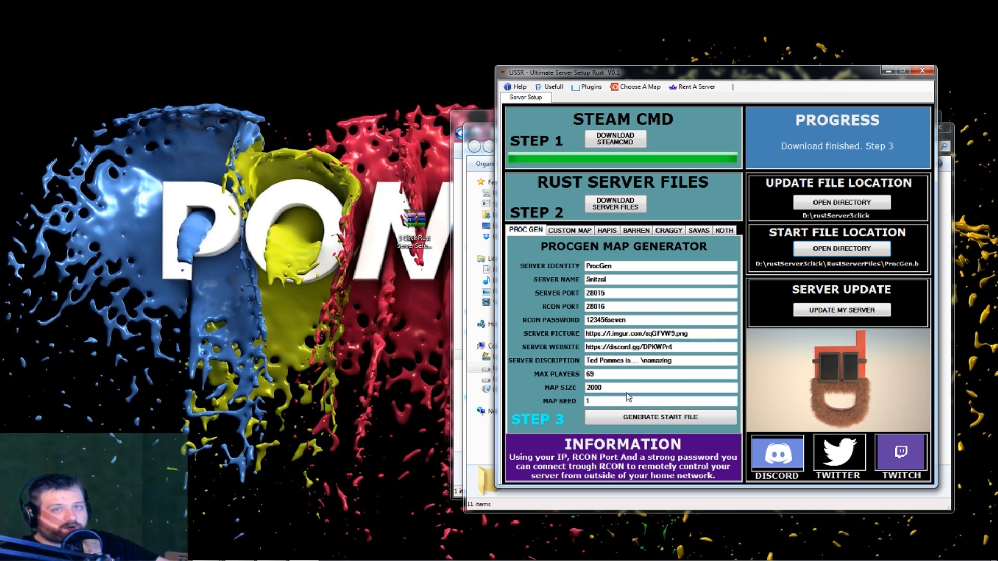
pyautogui.click(660, 417)
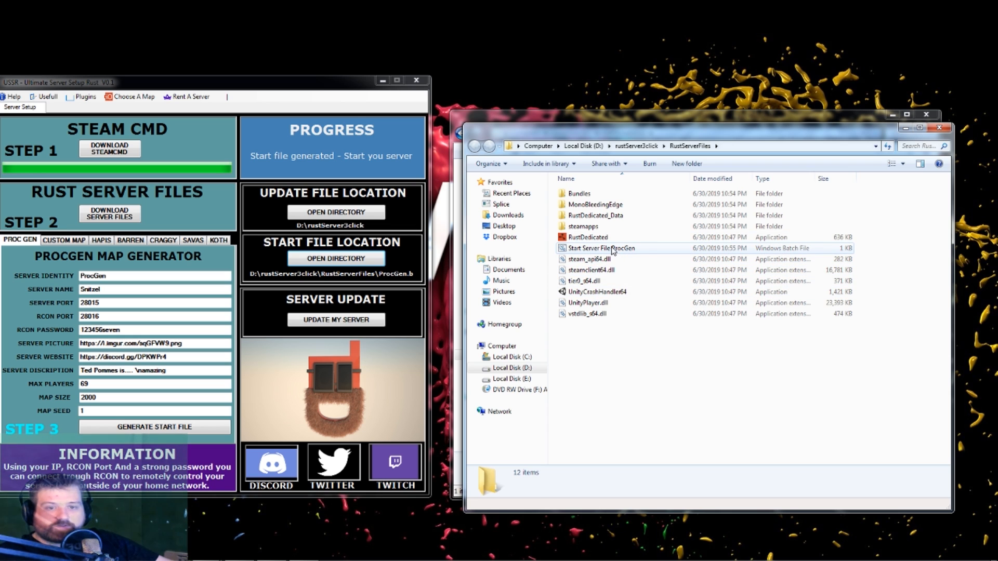
# Run Start Server File ProcGen from the RustServerFiles folder
pyautogui.doubleClick(601, 248)
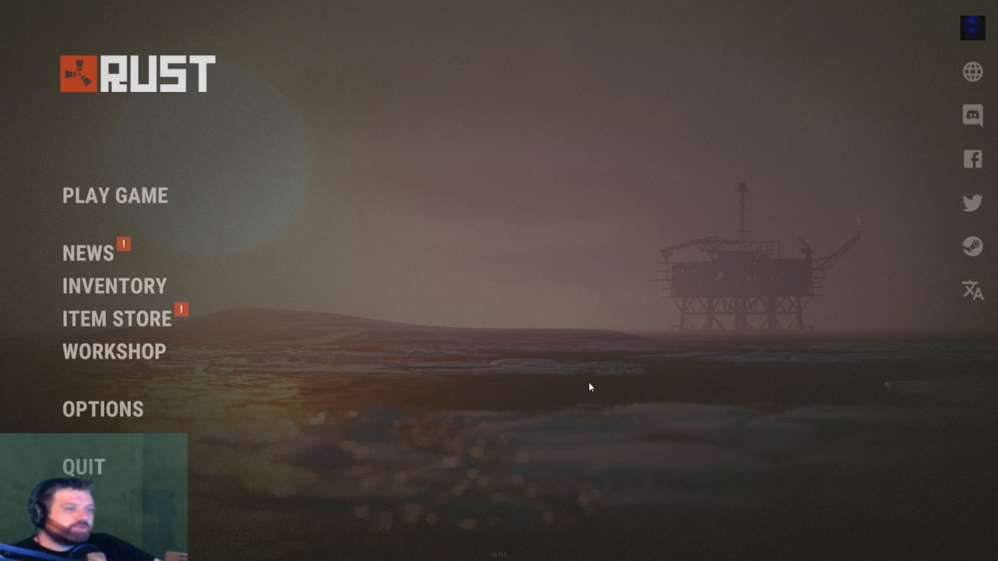
# Connect to the local server from the Rust main menu and wake the character
pyautogui.click(115, 196)
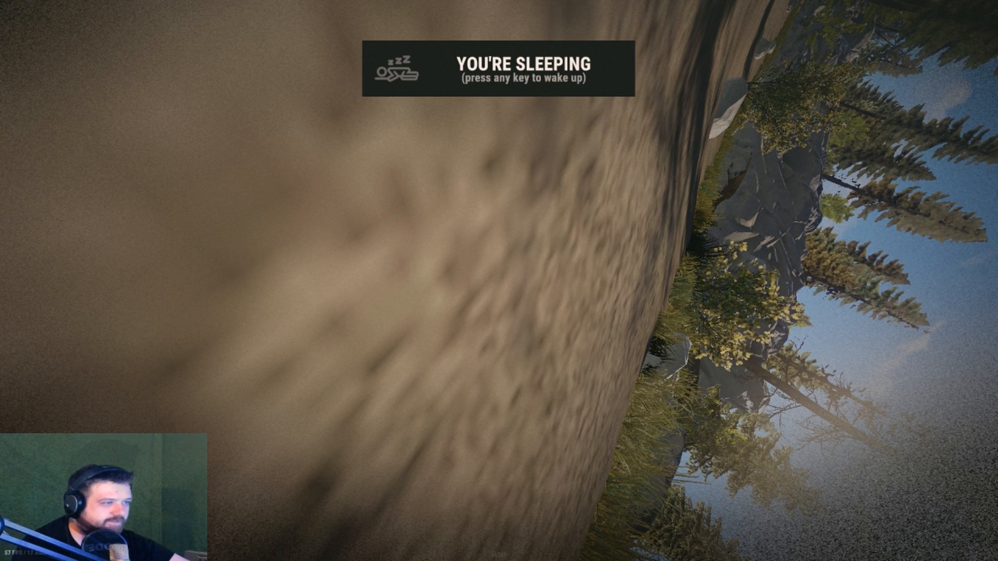
pyautogui.press('space')
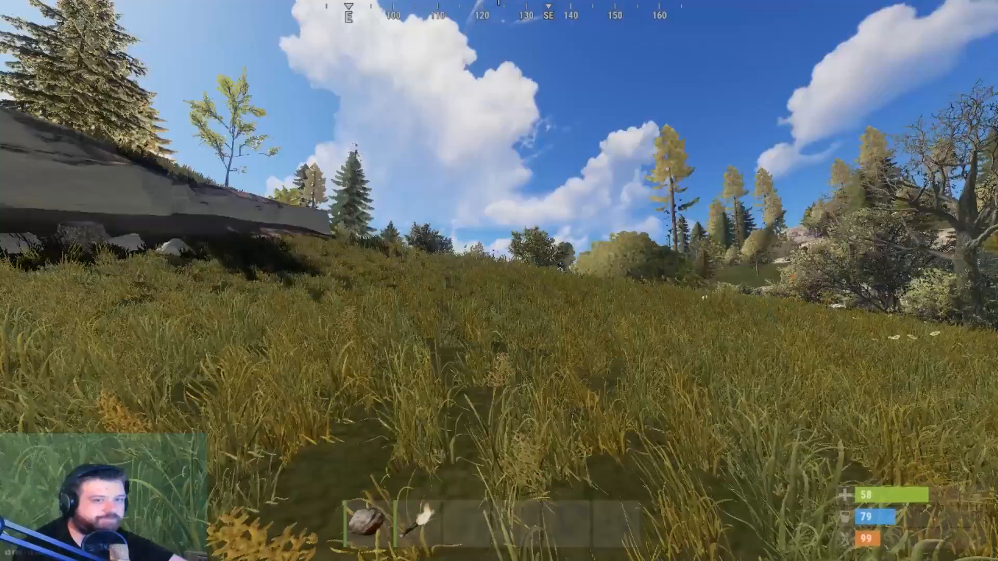
pyautogui.moveTo(499, 281)
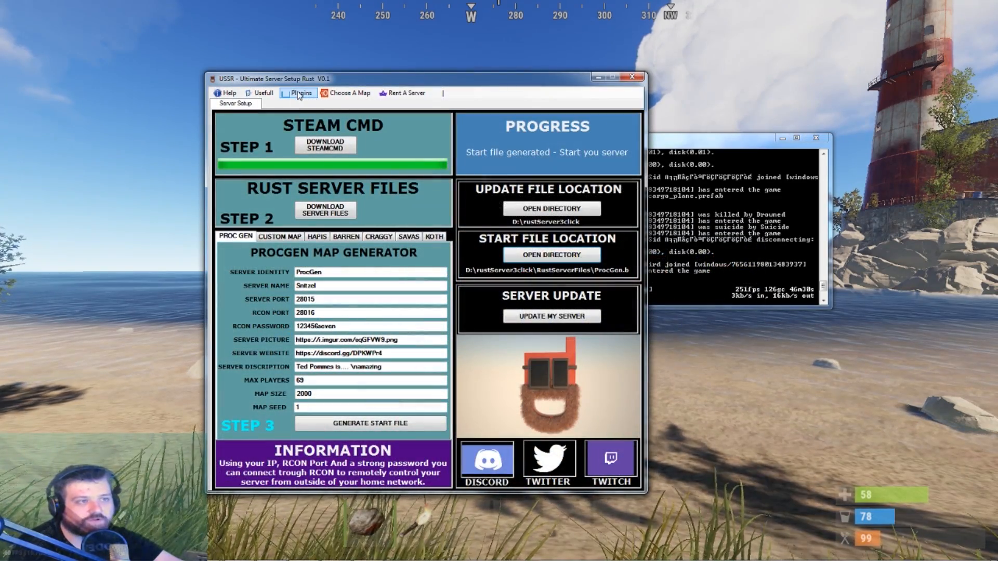
# Visit the RustAdmin RCON tool website from Usefull > Programs, then minimize the browser
pyautogui.click(263, 94)
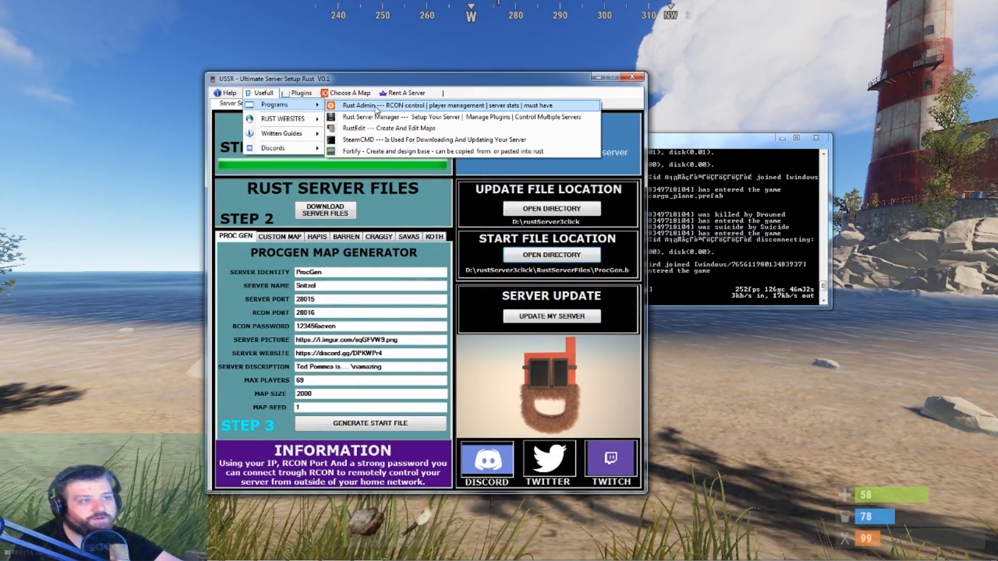
pyautogui.click(360, 105)
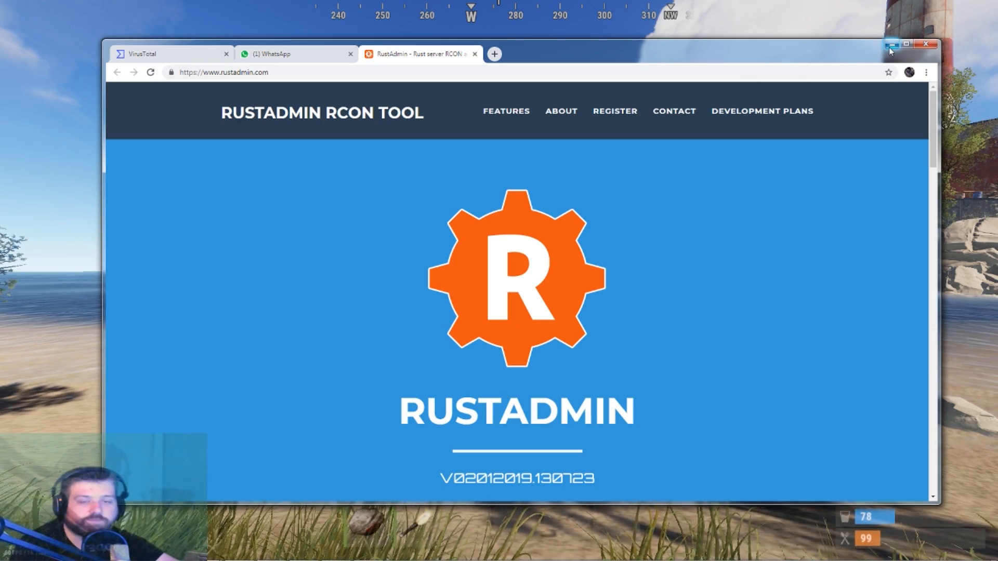
pyautogui.click(890, 45)
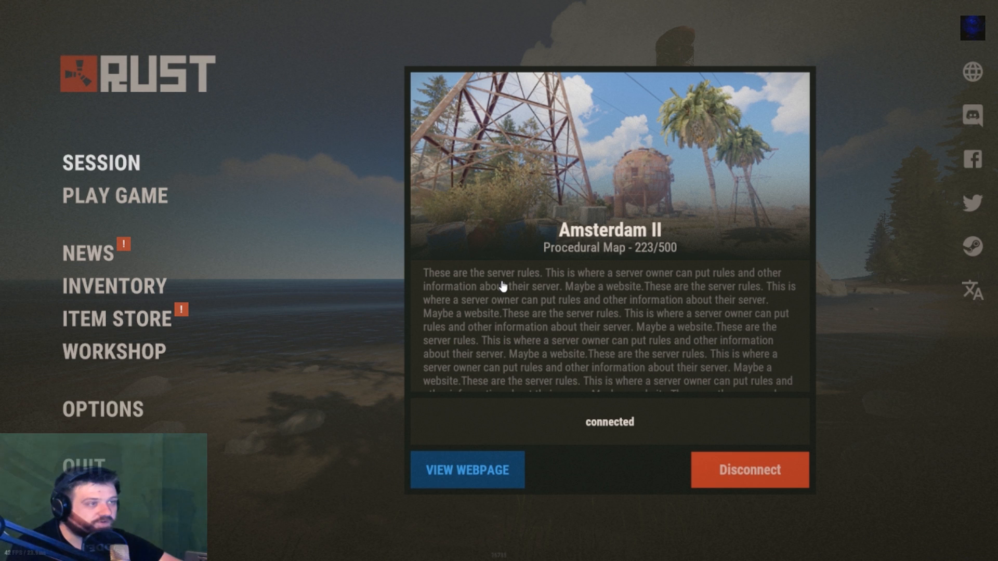
pyautogui.moveTo(586, 247)
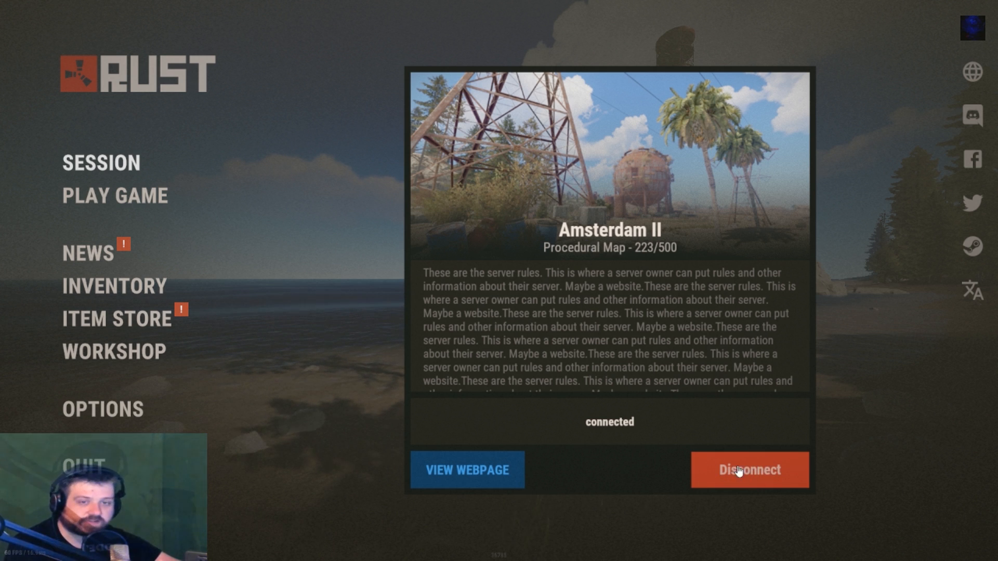
pyautogui.moveTo(655, 459)
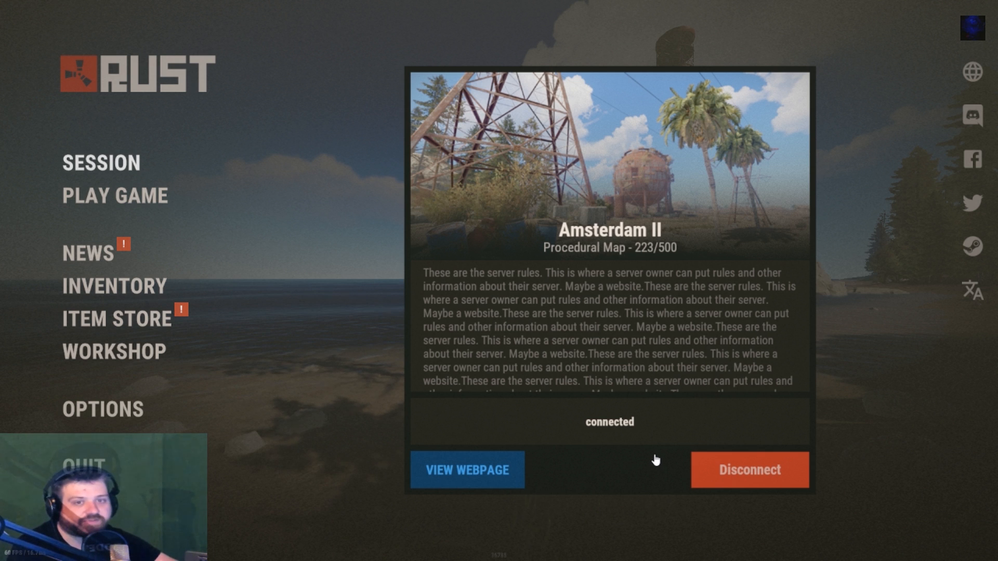
pyautogui.moveTo(598, 412)
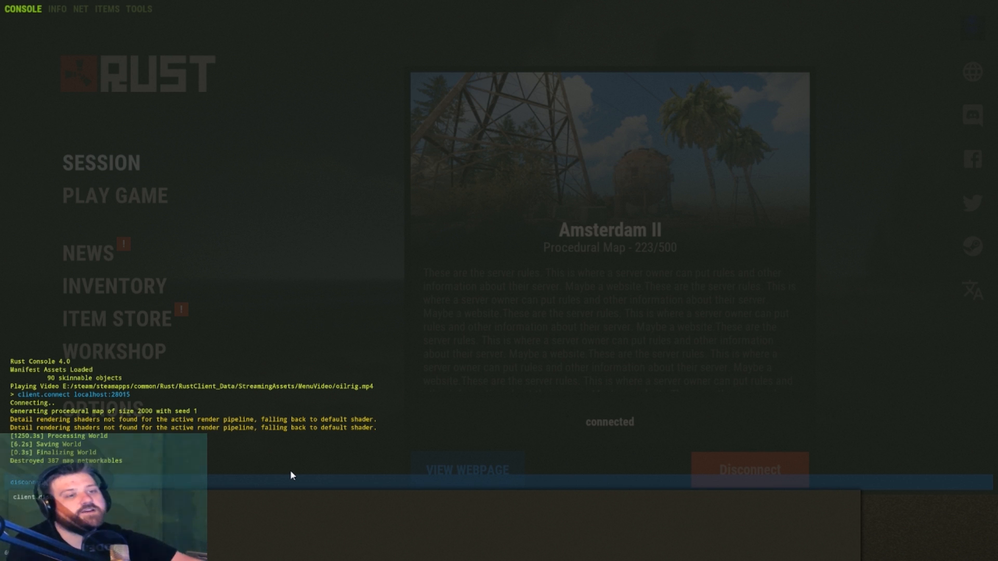
# Focus the F1 game console's command line to run disconnect
pyautogui.click(749, 470)
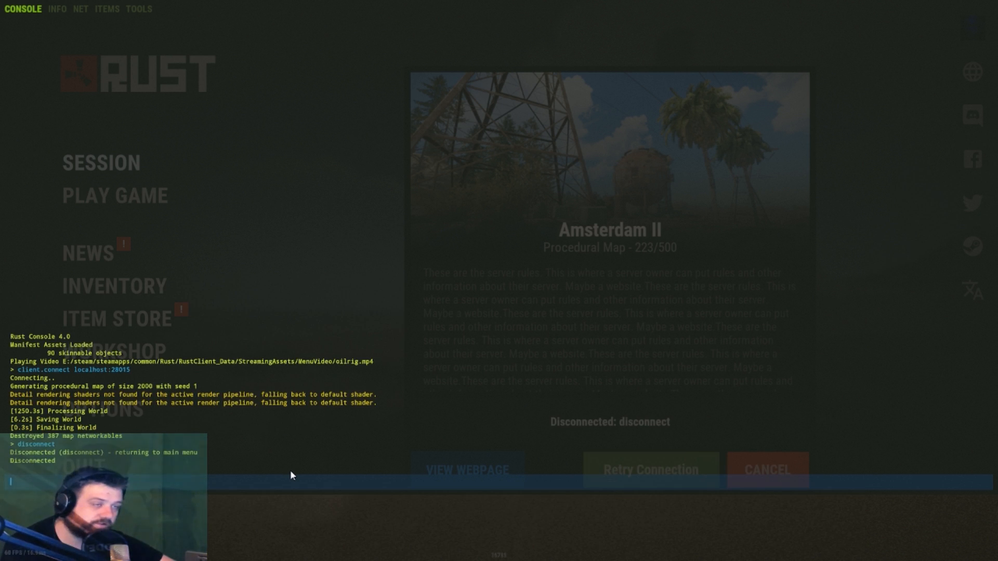